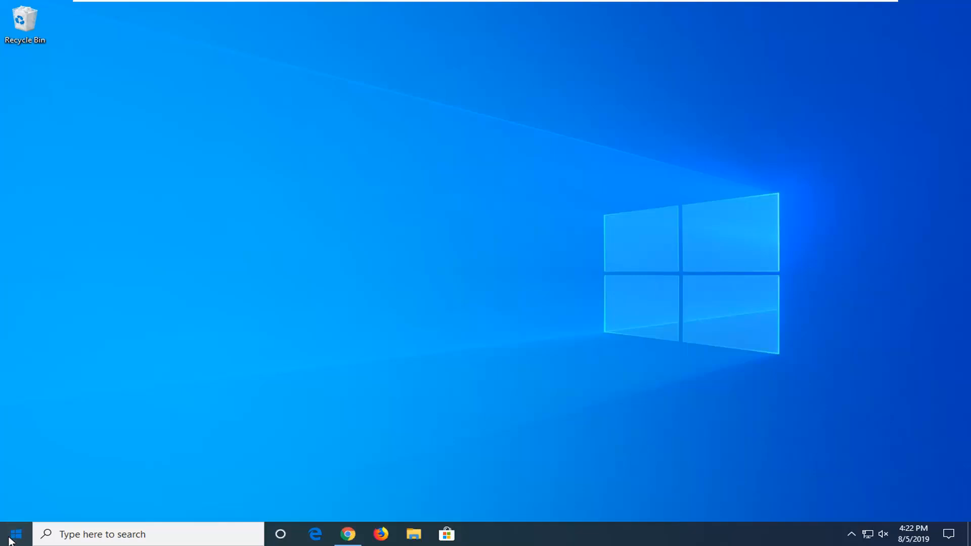
- Launch msconfig and choose Selective startup with Load startup items unchecked
text(msco)
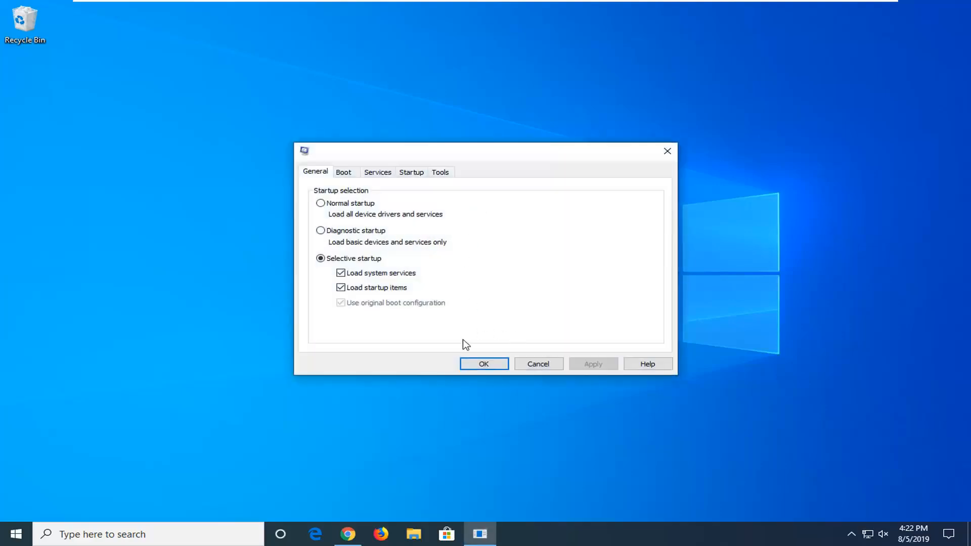
click(321, 203)
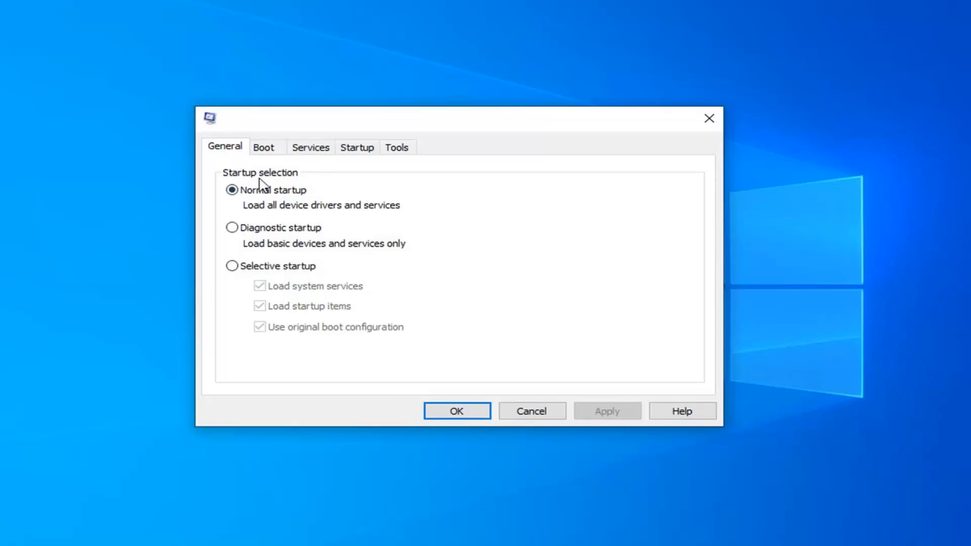
mouse_move(285, 218)
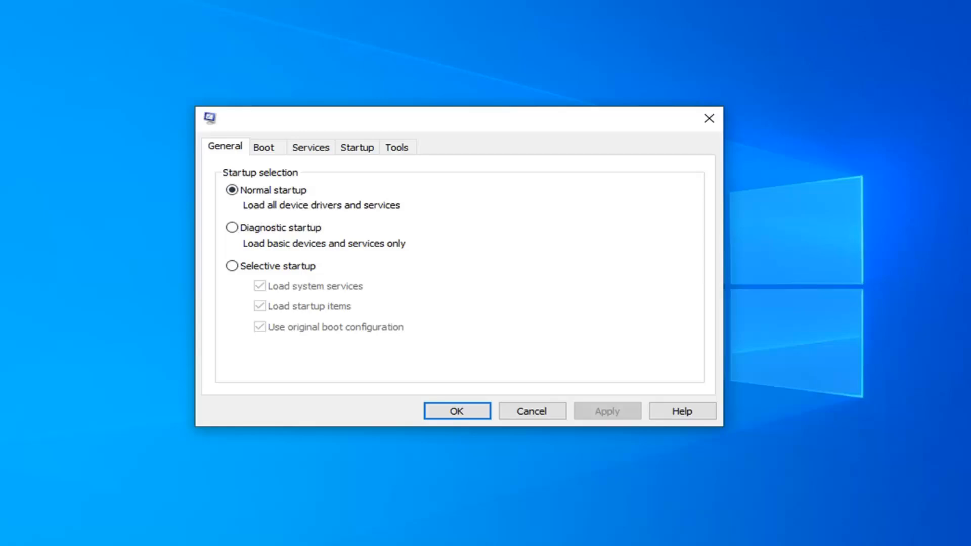
mouse_move(278, 285)
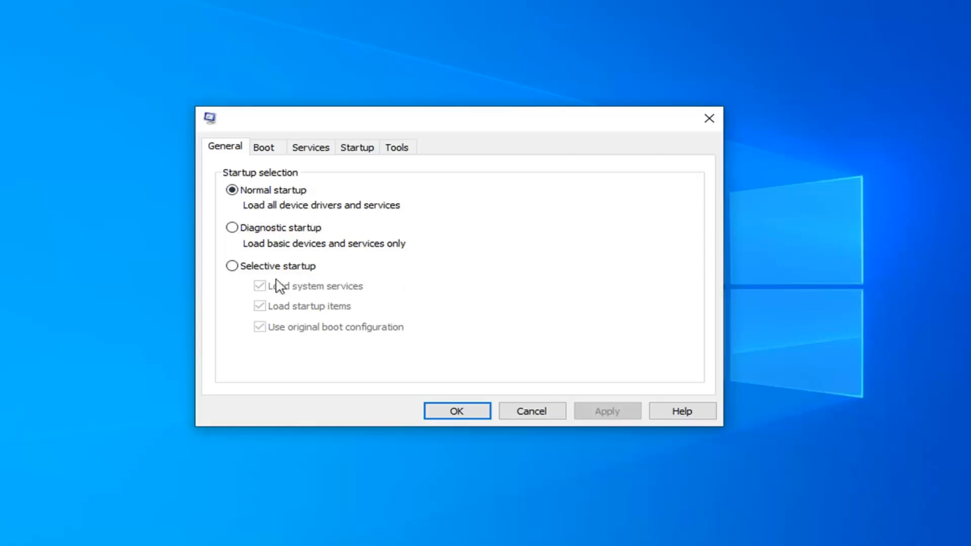
click(232, 266)
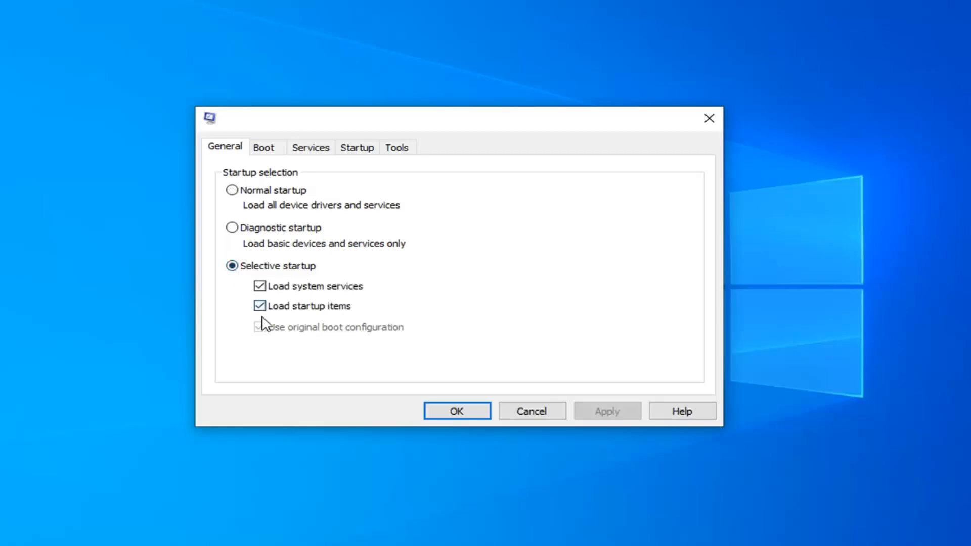
click(260, 306)
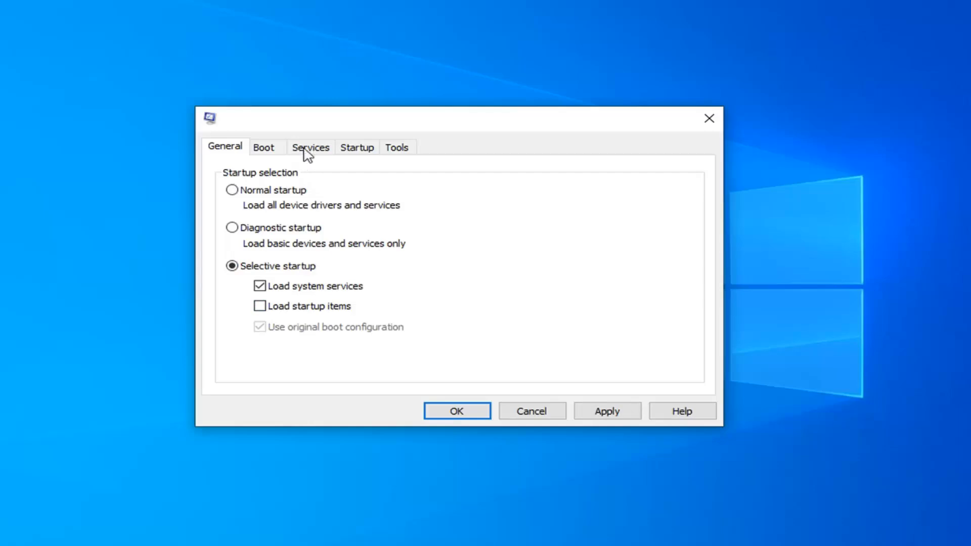
- Hide Microsoft services, disable all remaining services, save, and exit without restarting
click(310, 148)
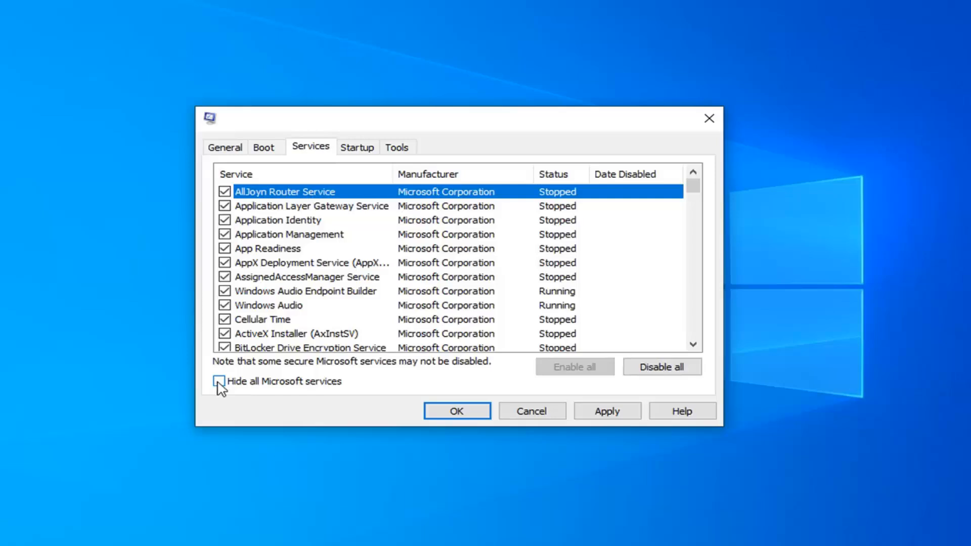
click(218, 381)
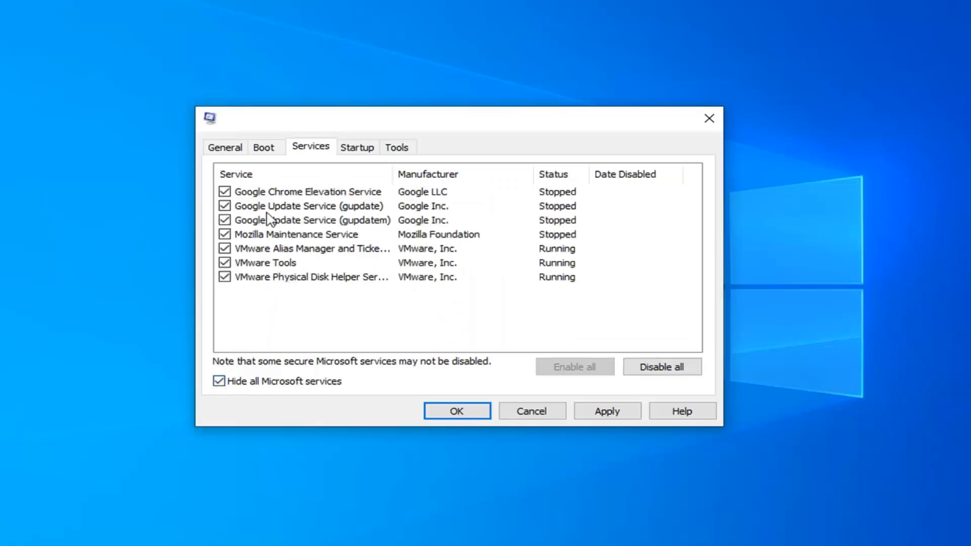
mouse_move(661, 367)
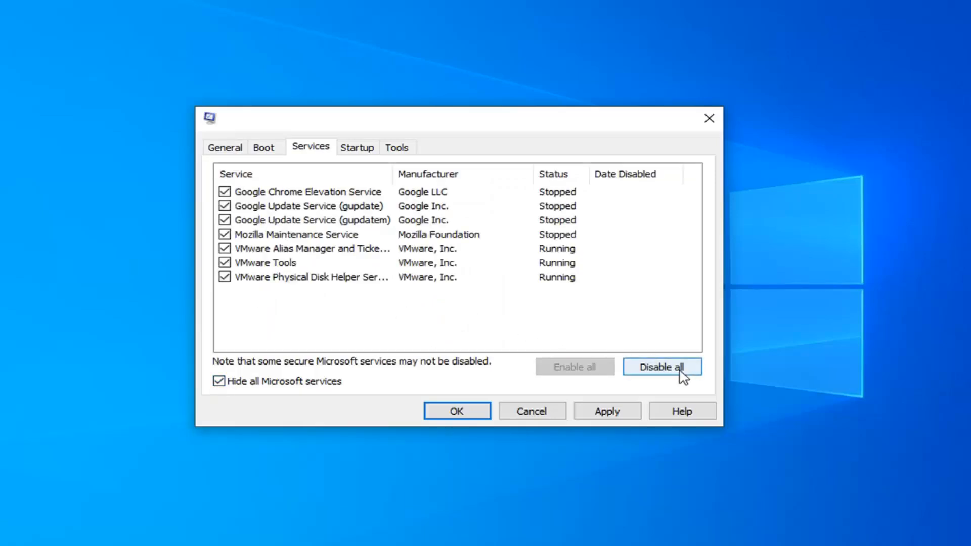
click(661, 366)
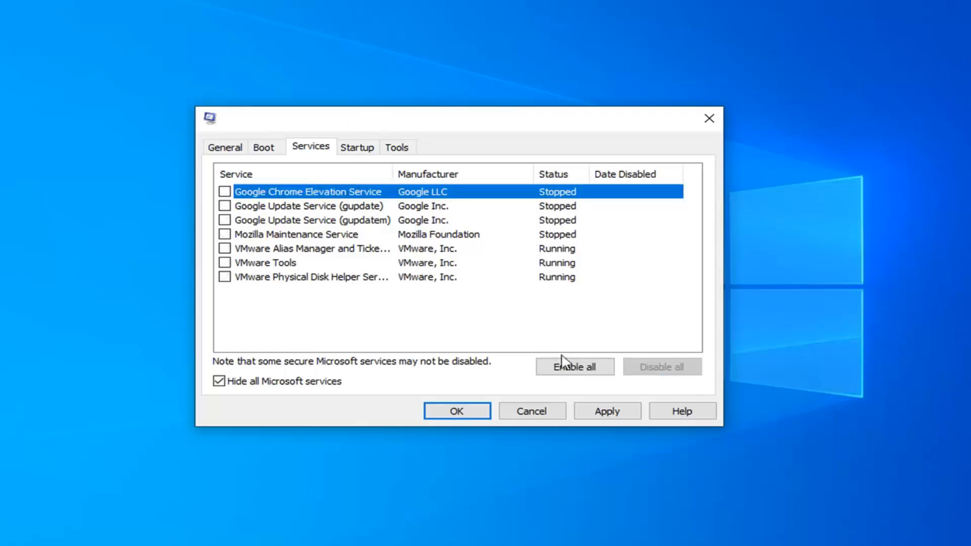
mouse_move(500, 356)
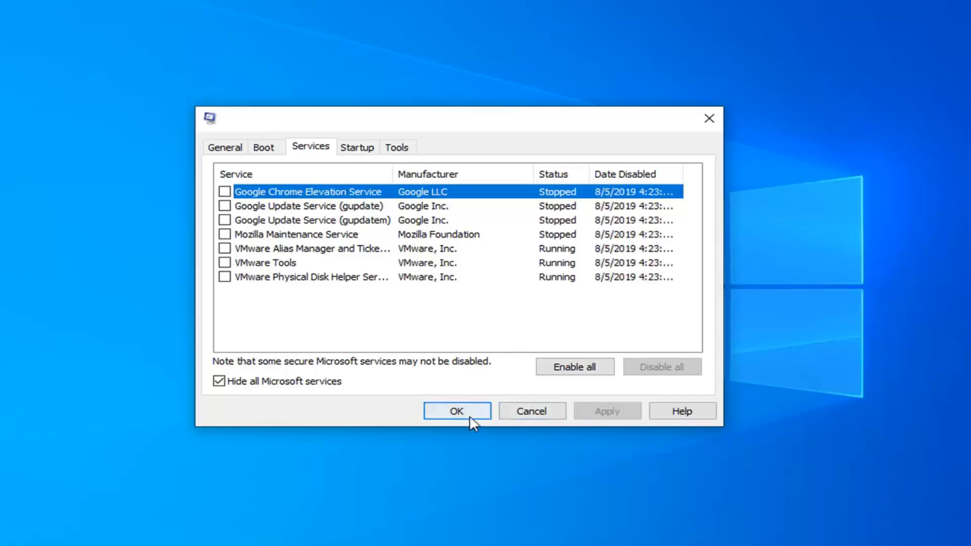
click(457, 411)
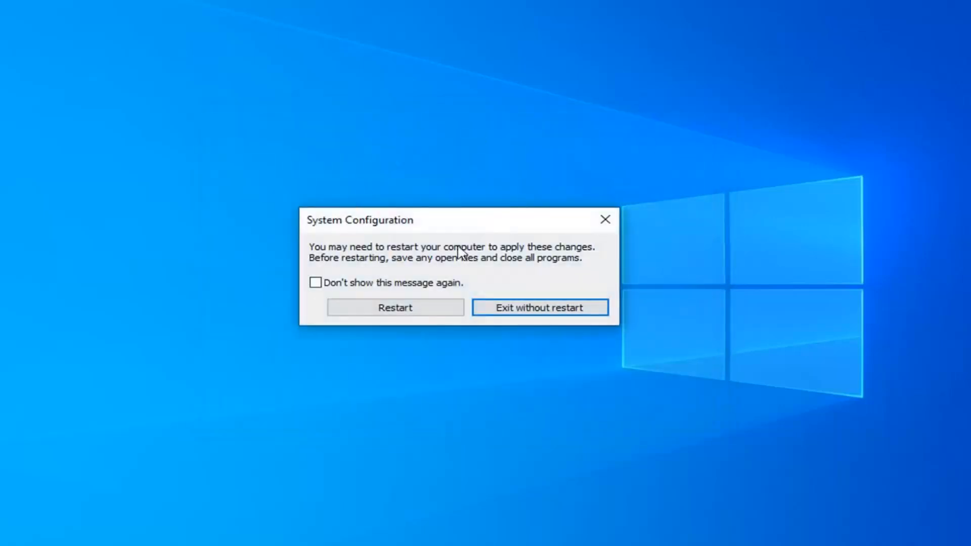
mouse_move(467, 235)
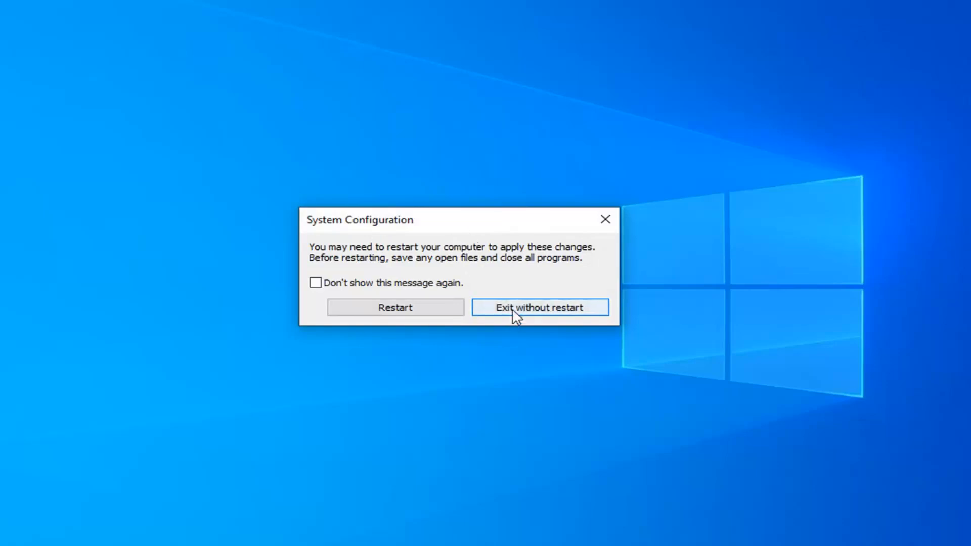
click(540, 307)
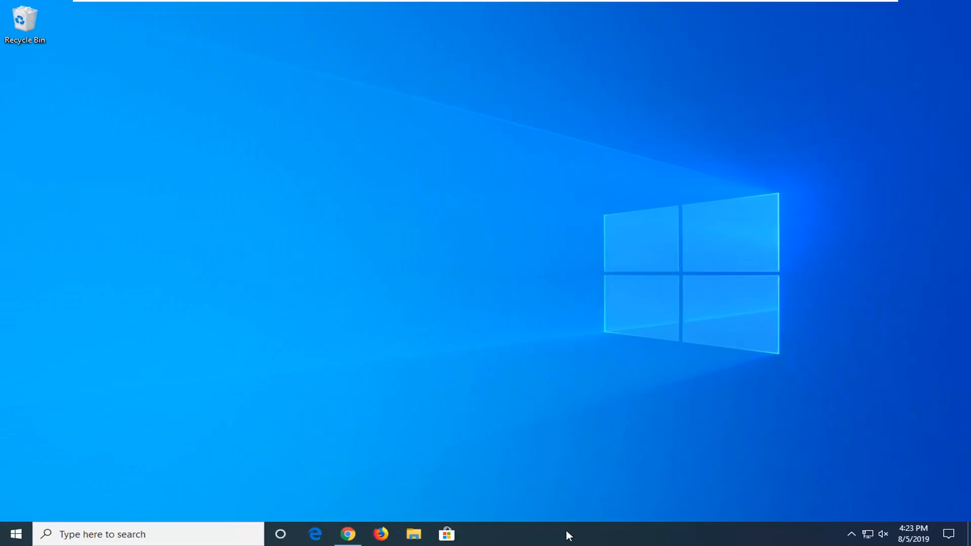
- Disable VMware Tools Core Service on Task Manager's Startup tab and close Task Manager
right_click(567, 535)
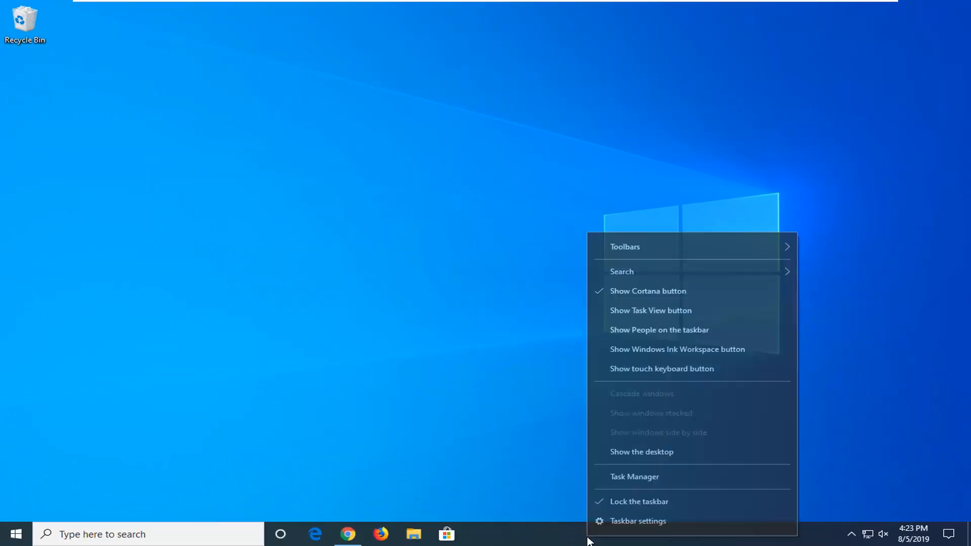
click(634, 476)
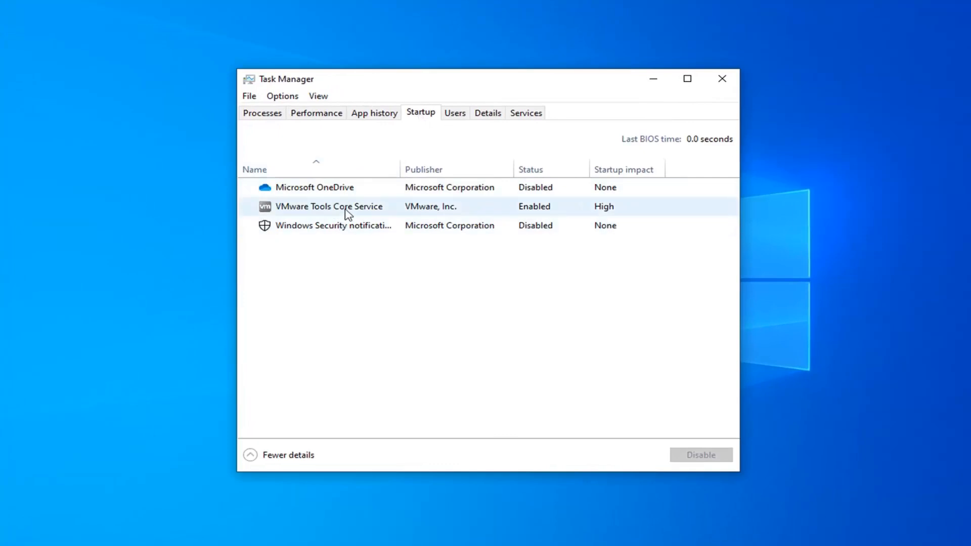
mouse_move(324, 217)
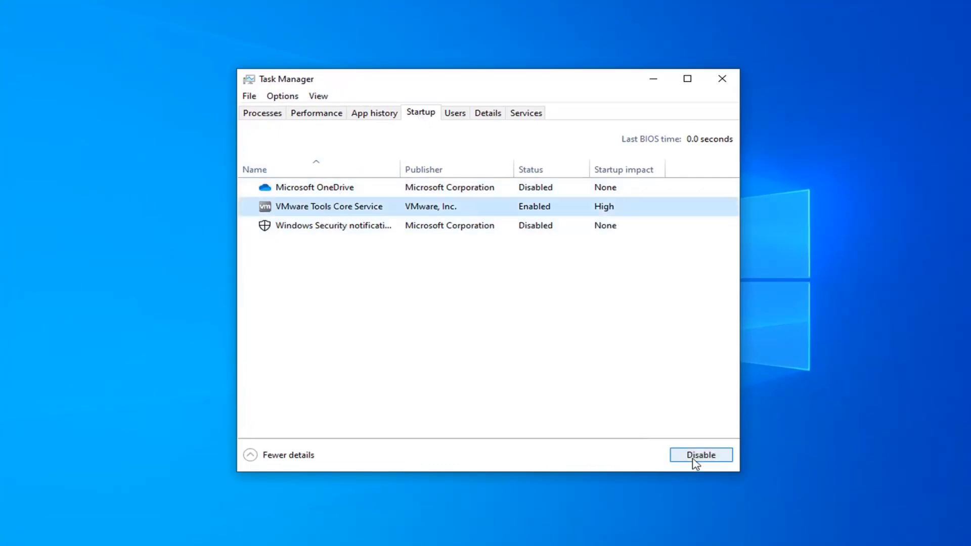
click(701, 454)
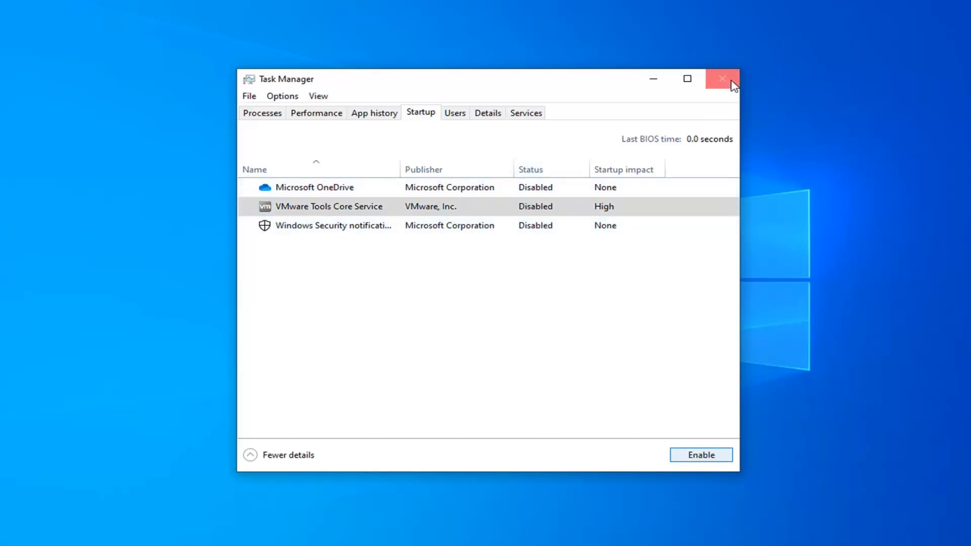
click(722, 79)
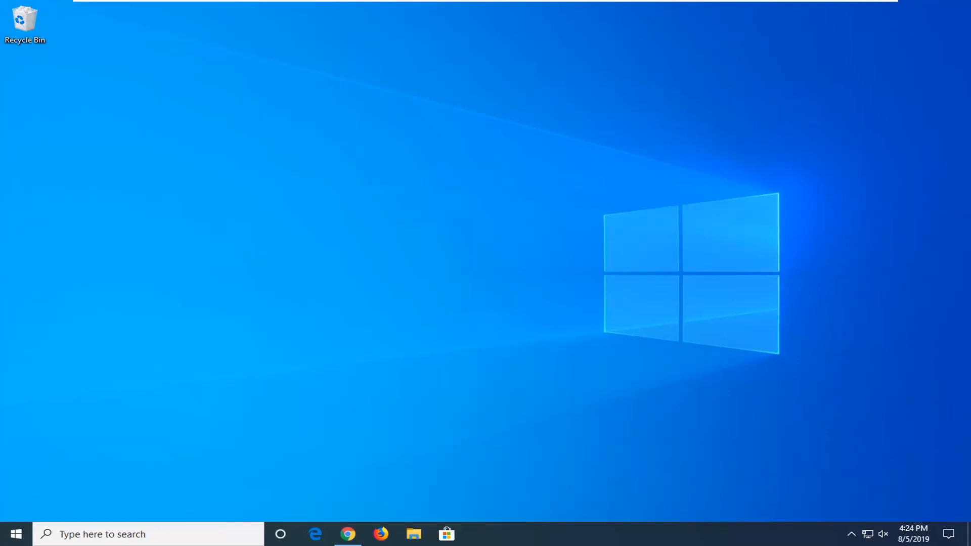
mouse_move(684, 205)
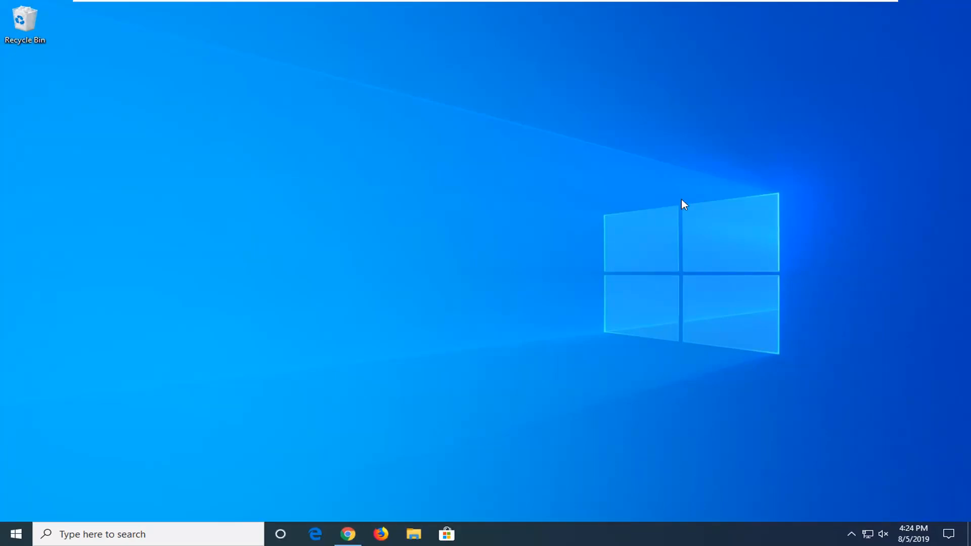
mouse_move(542, 267)
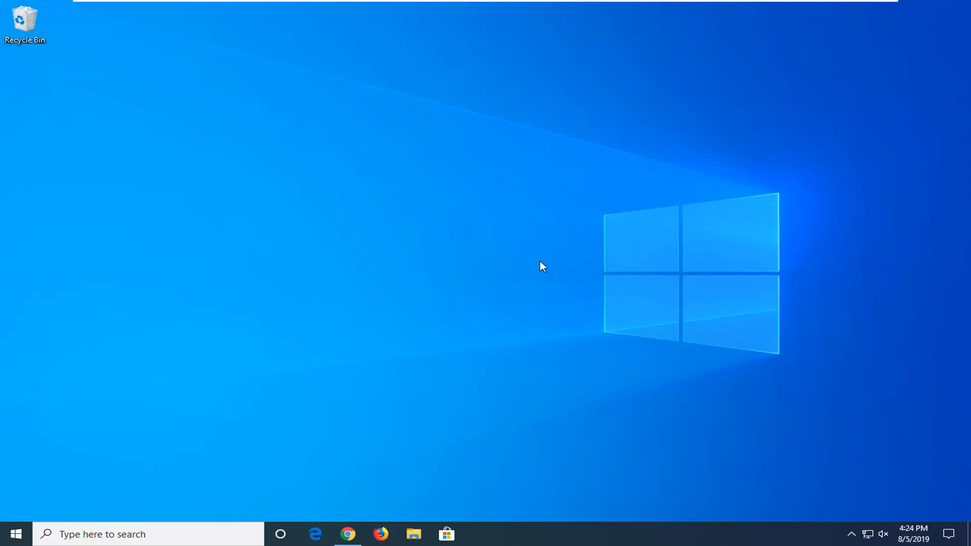
mouse_move(517, 281)
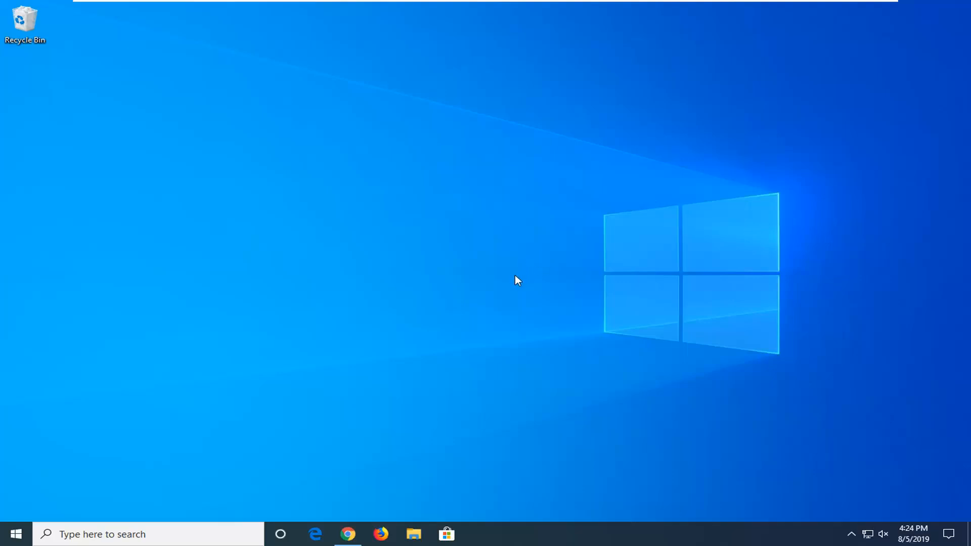
mouse_move(269, 371)
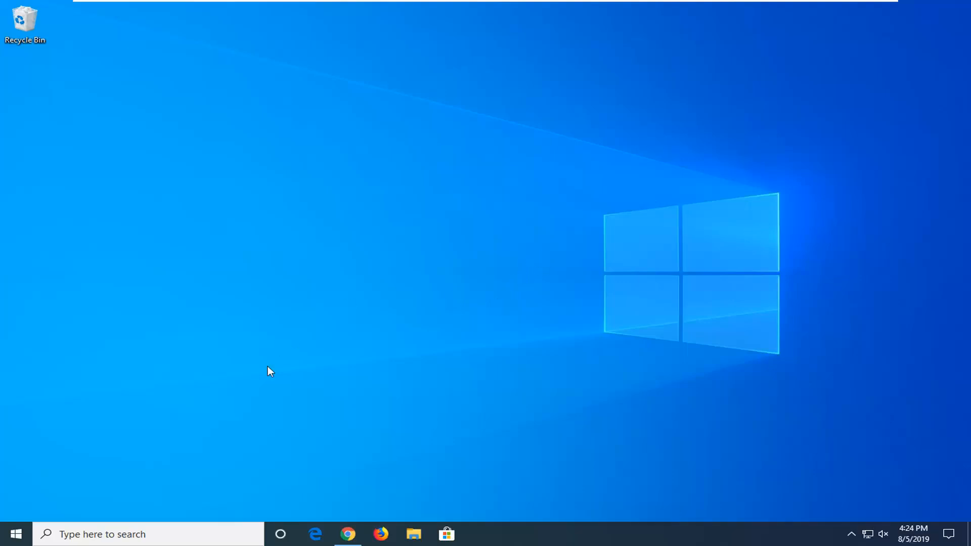
- Search Start for msconfig and run System Configuration as administrator
click(15, 534)
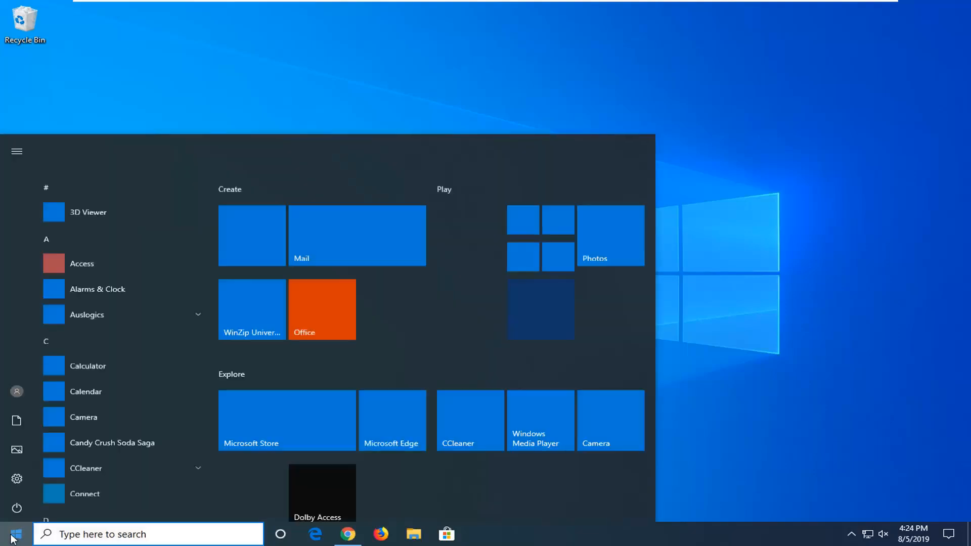
text(msconfig)
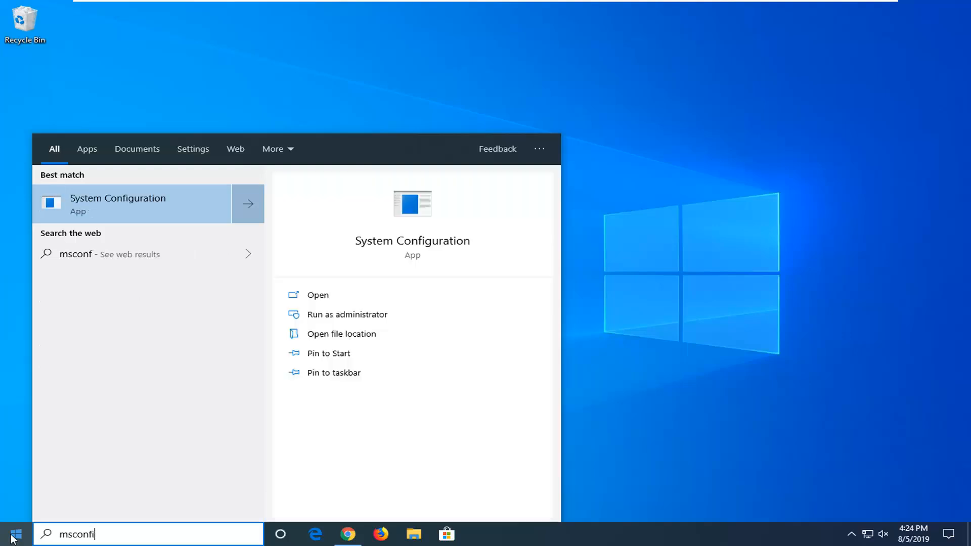
text(g)
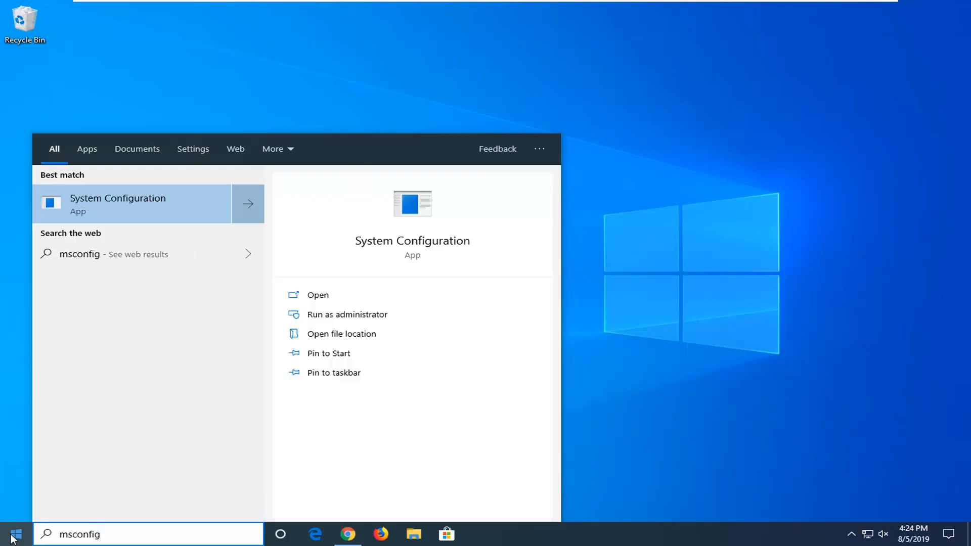
mouse_move(22, 193)
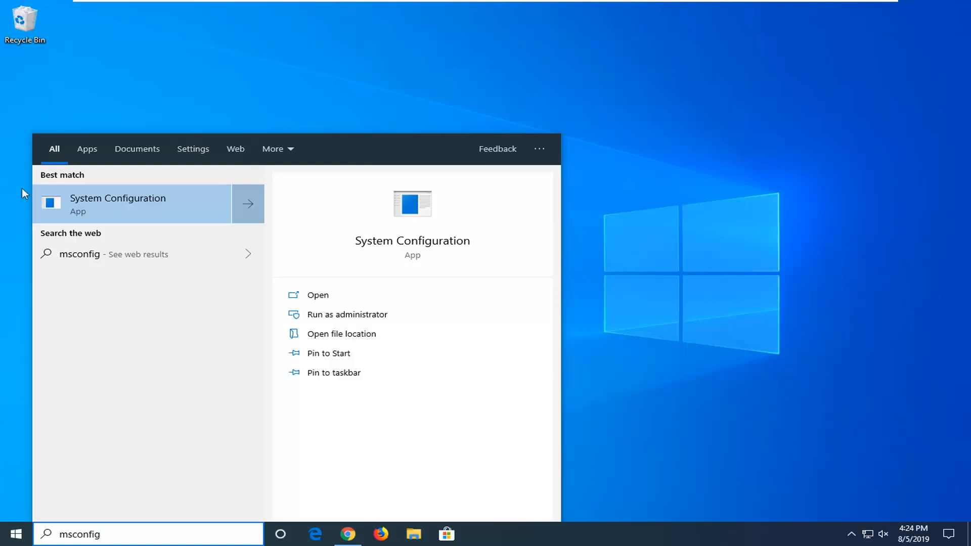
right_click(124, 204)
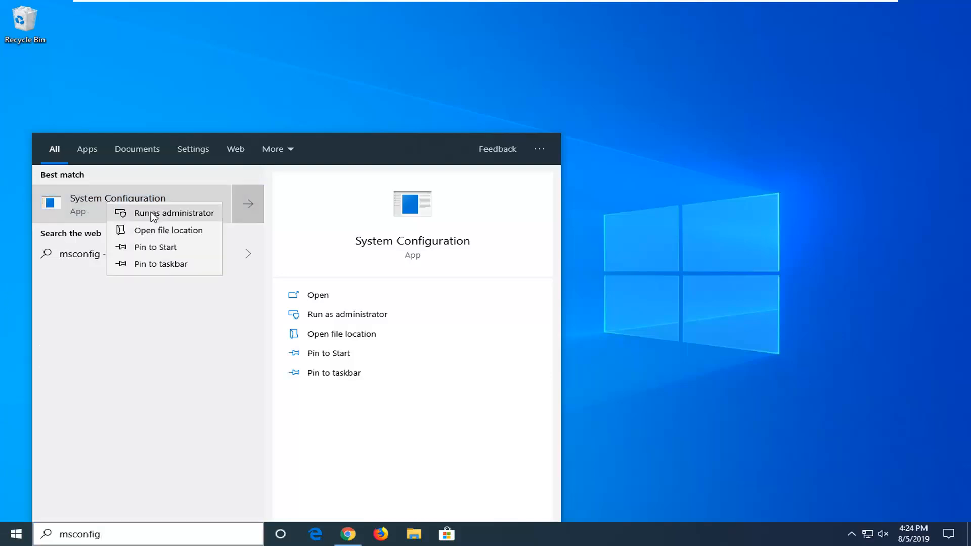
click(176, 213)
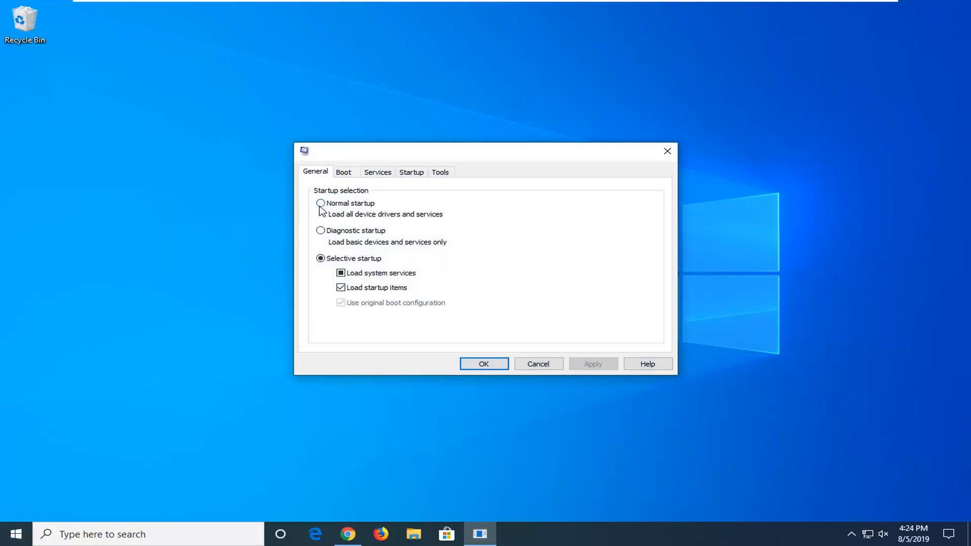
- Select Normal startup and hide Microsoft services in the Services list
click(321, 204)
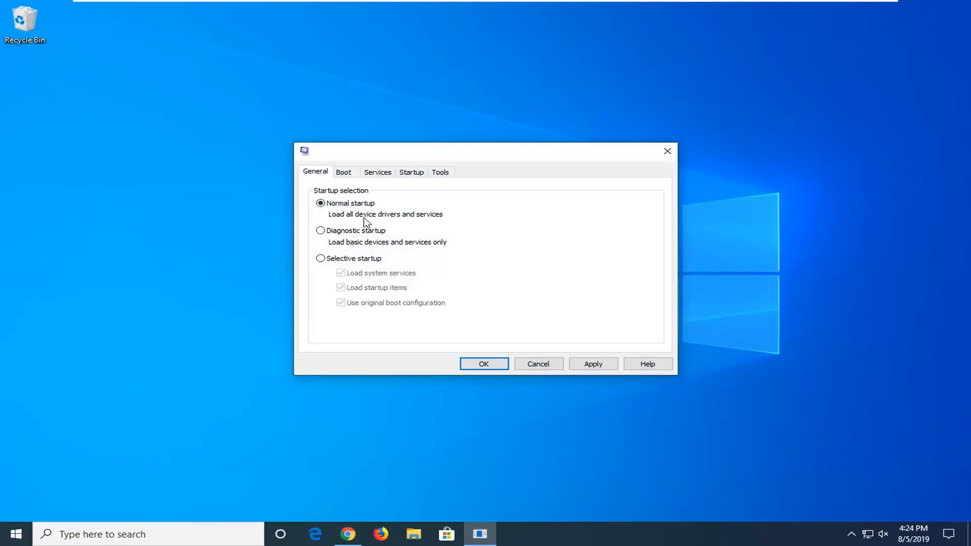
mouse_move(376, 182)
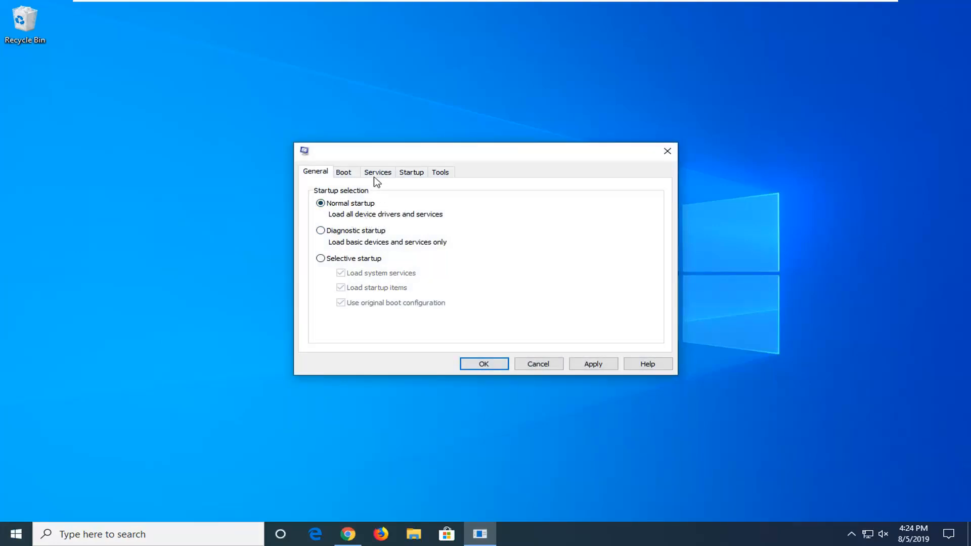
click(377, 172)
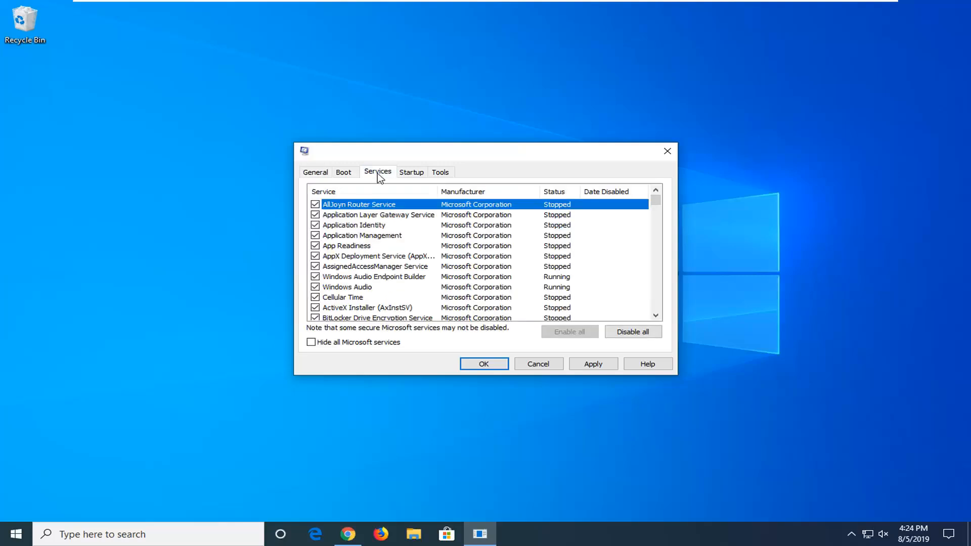
mouse_move(342, 253)
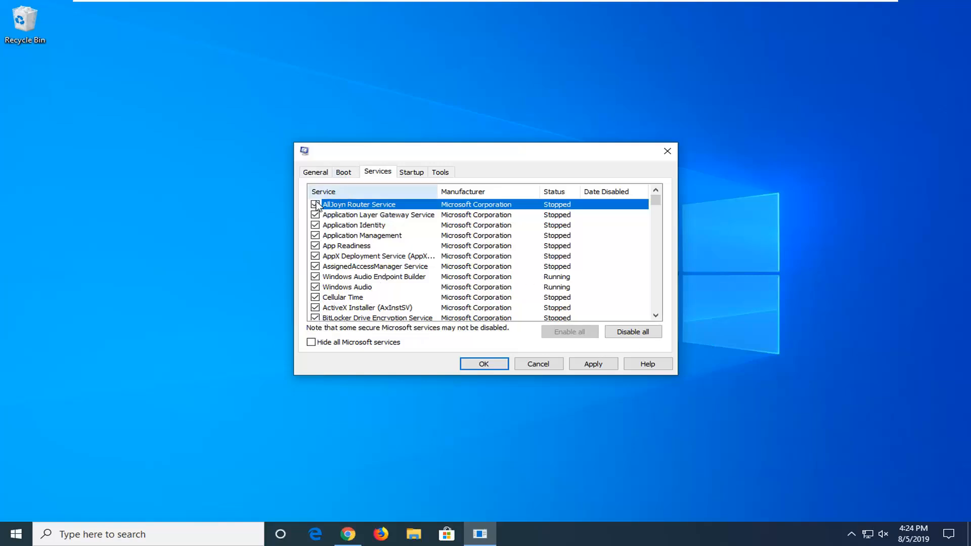
click(311, 342)
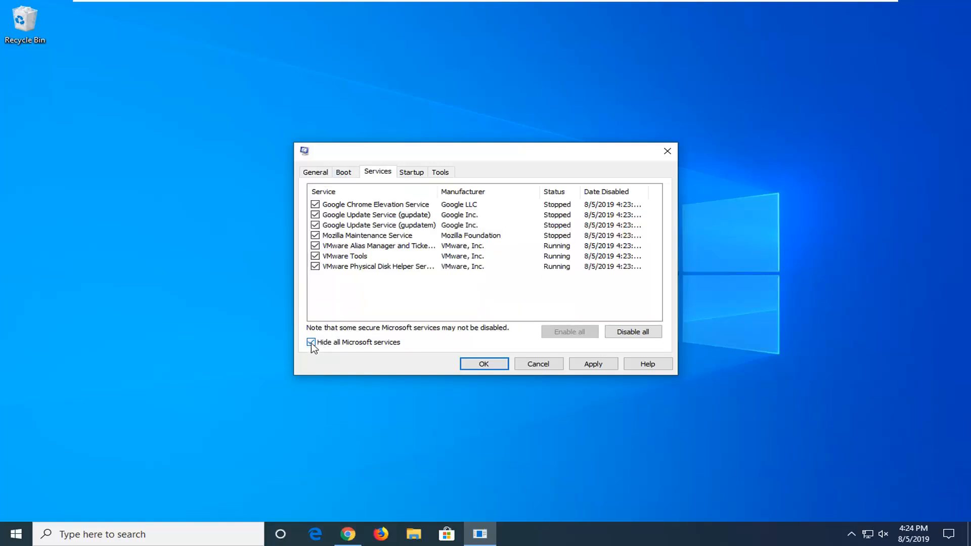
click(311, 343)
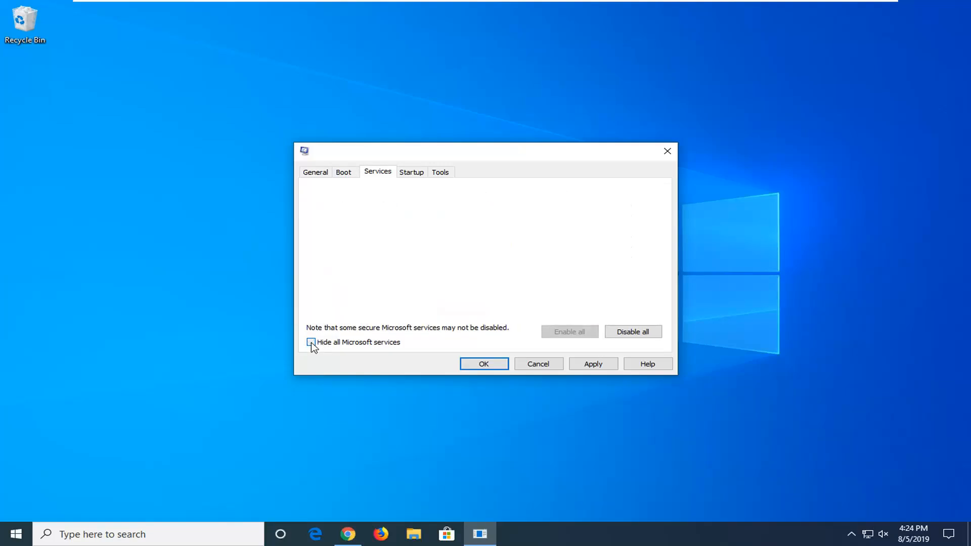
click(311, 342)
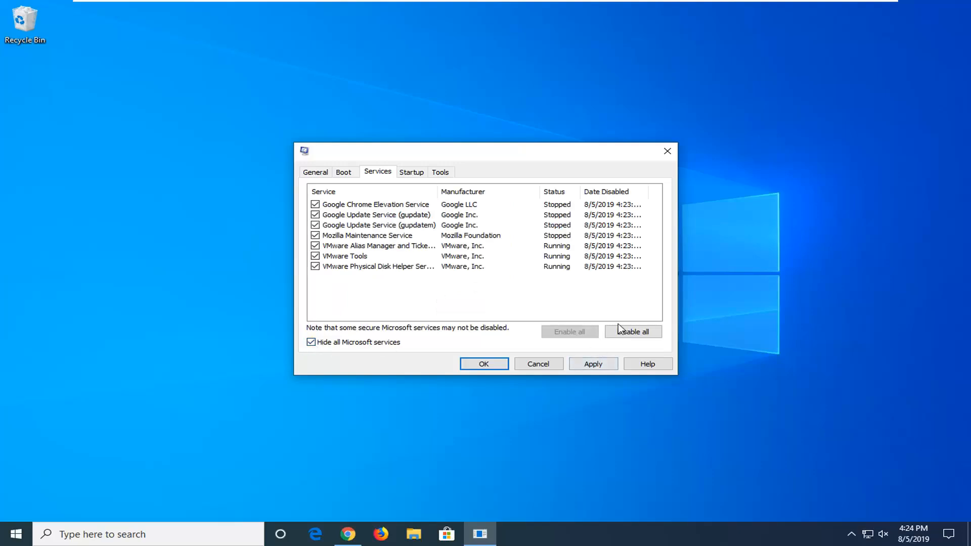
- Disable all remaining third-party services, save with OK, and exit without restart
click(632, 331)
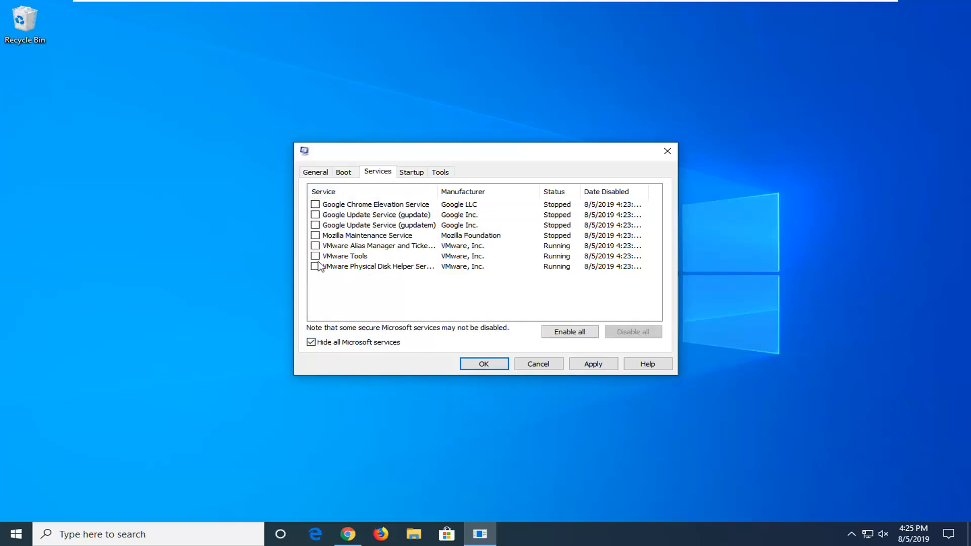
click(568, 332)
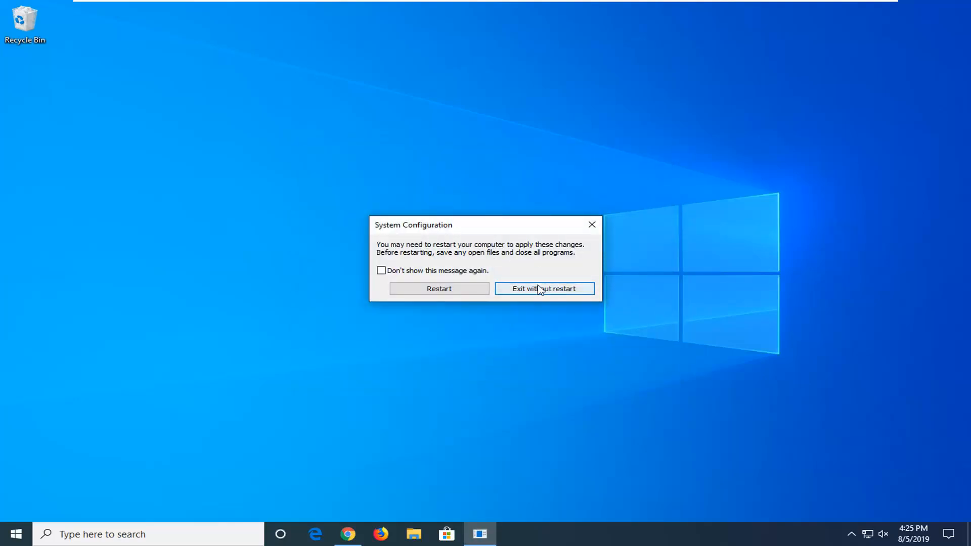
click(544, 289)
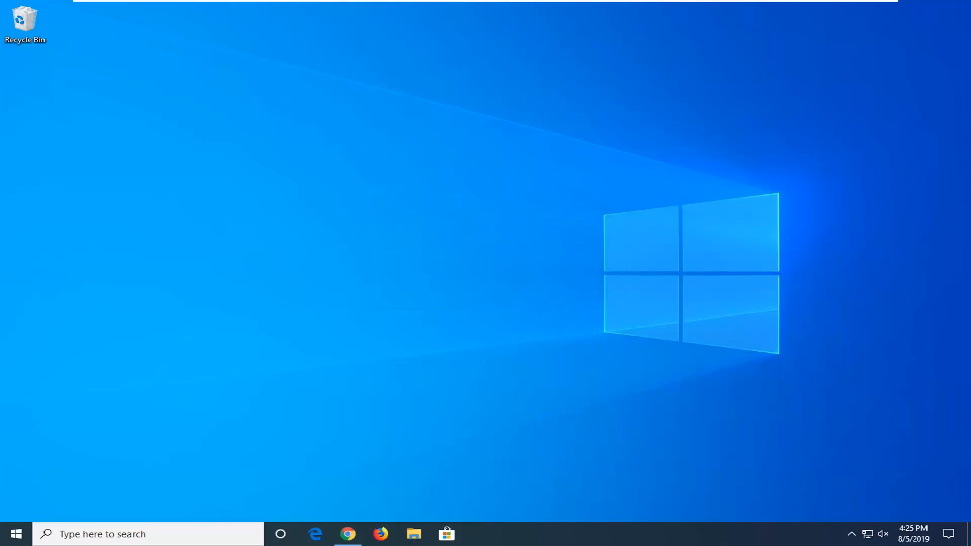
mouse_move(586, 528)
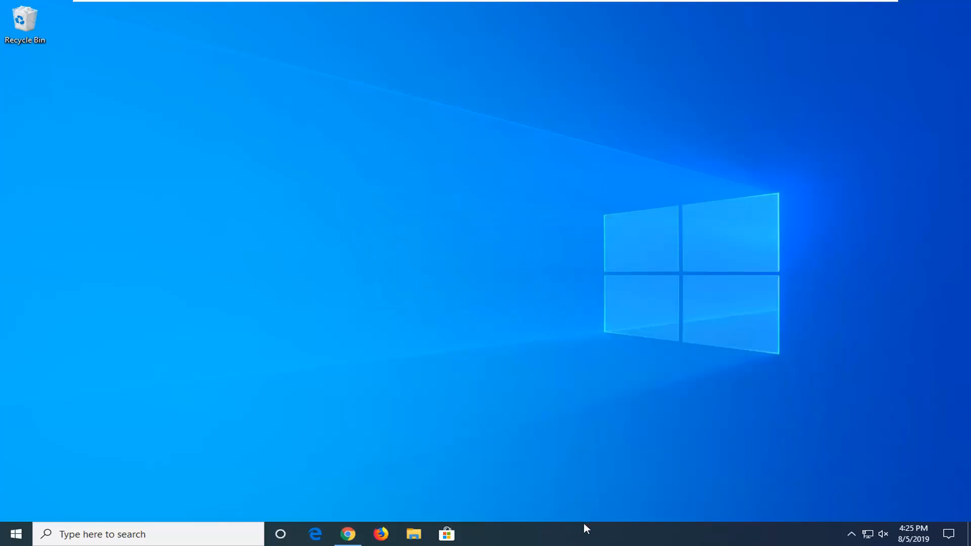
- Enable VMware Tools Core Service on Task Manager's Startup tab and close Task Manager
right_click(586, 533)
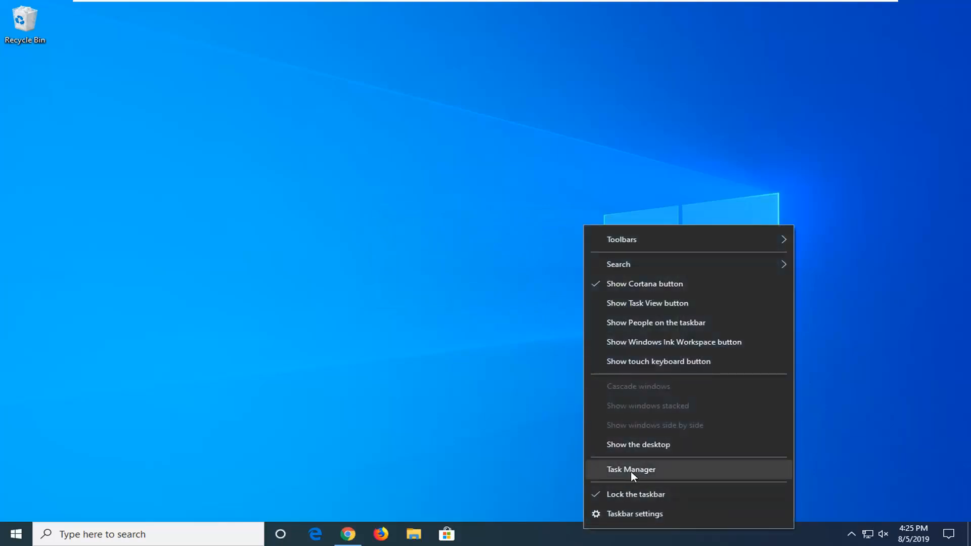
click(631, 469)
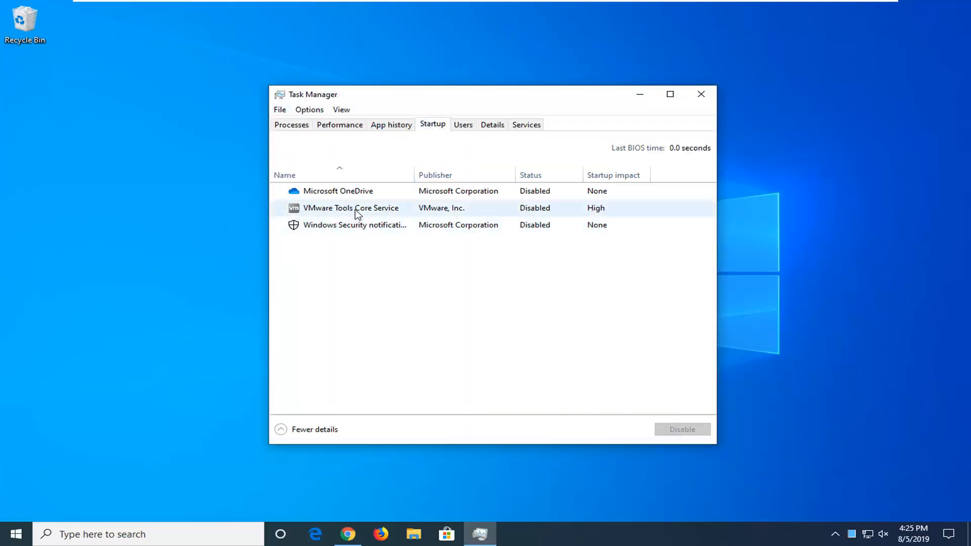
click(351, 207)
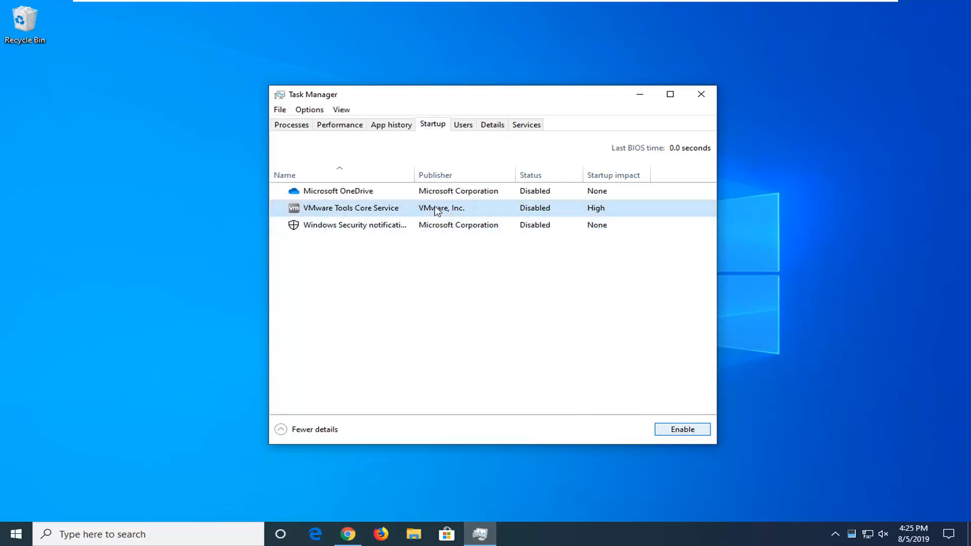
click(682, 429)
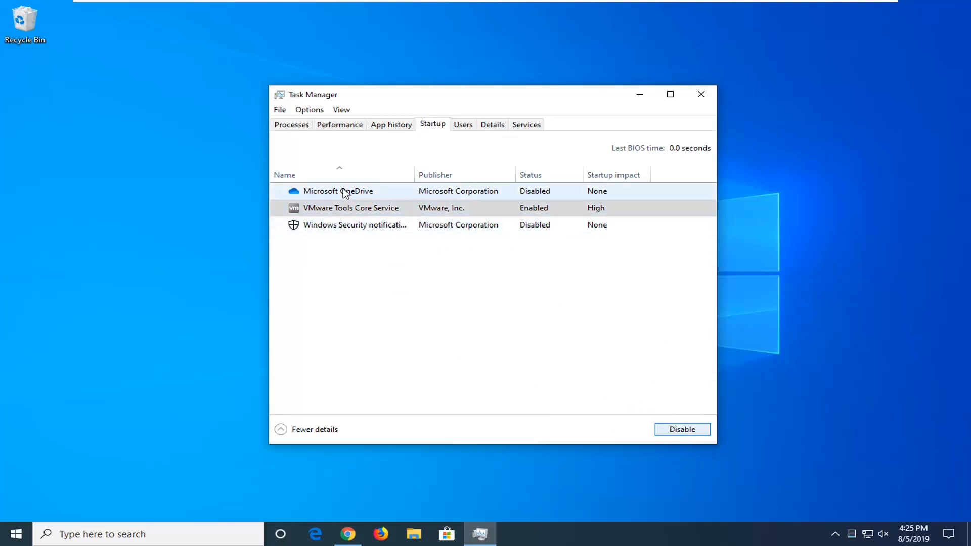
mouse_move(359, 191)
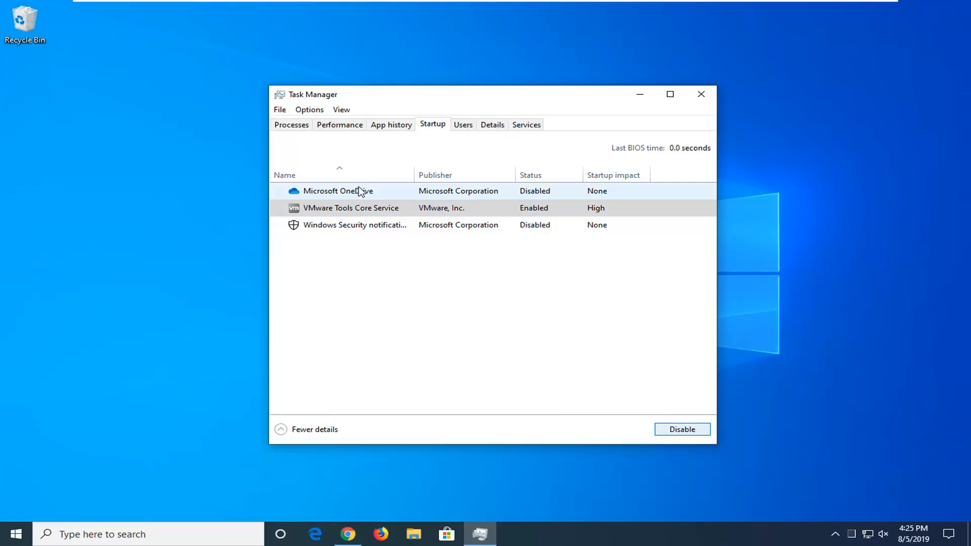
mouse_move(374, 218)
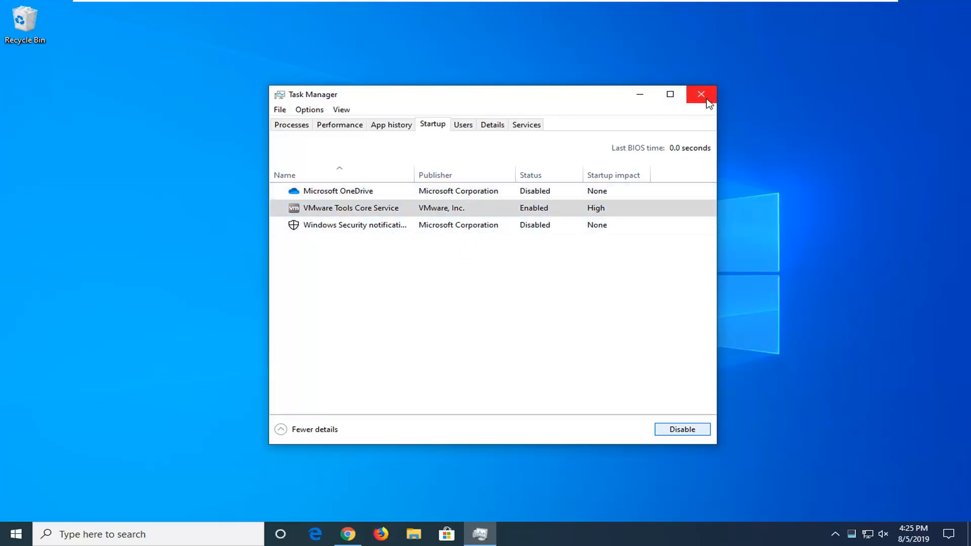
click(701, 94)
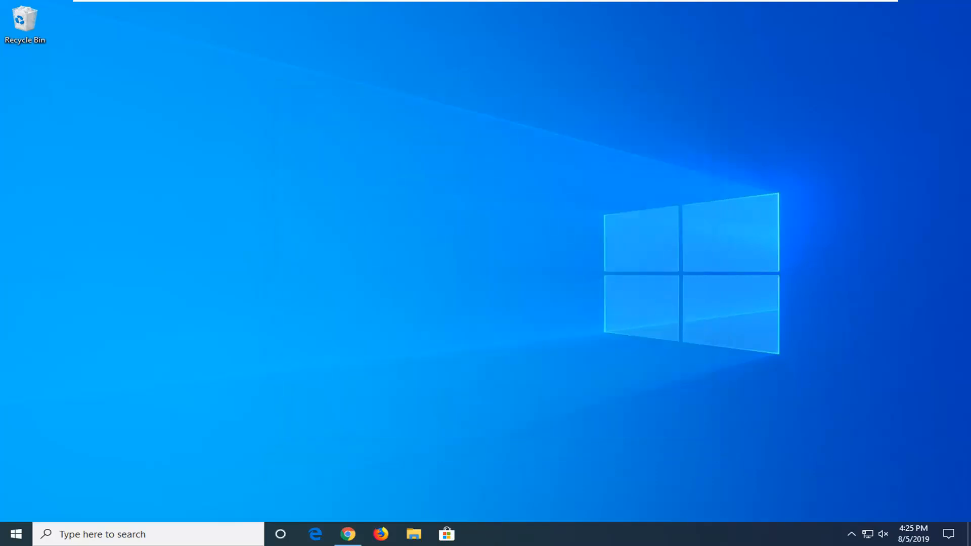